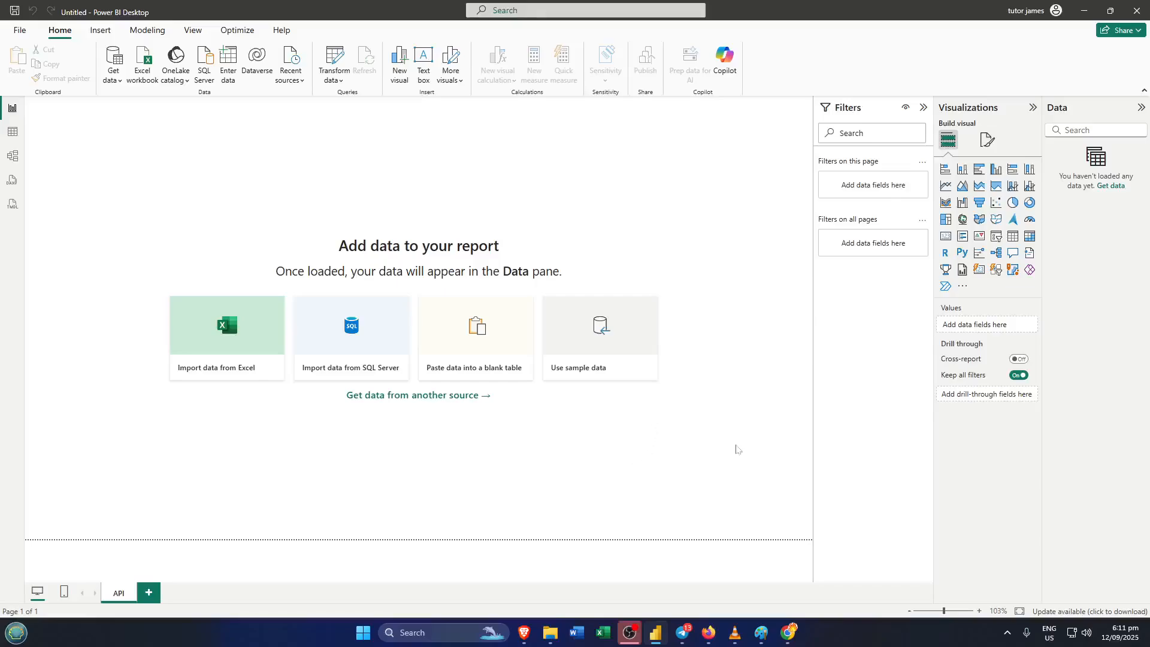
mouse_move(801, 372)
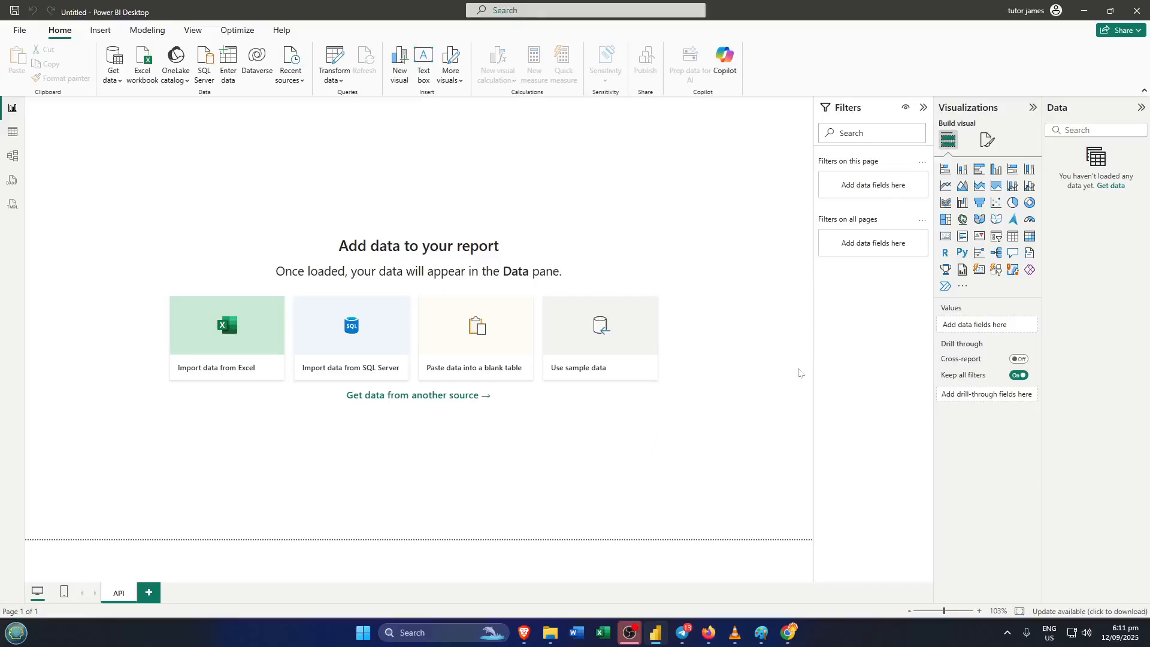
mouse_move(815, 390)
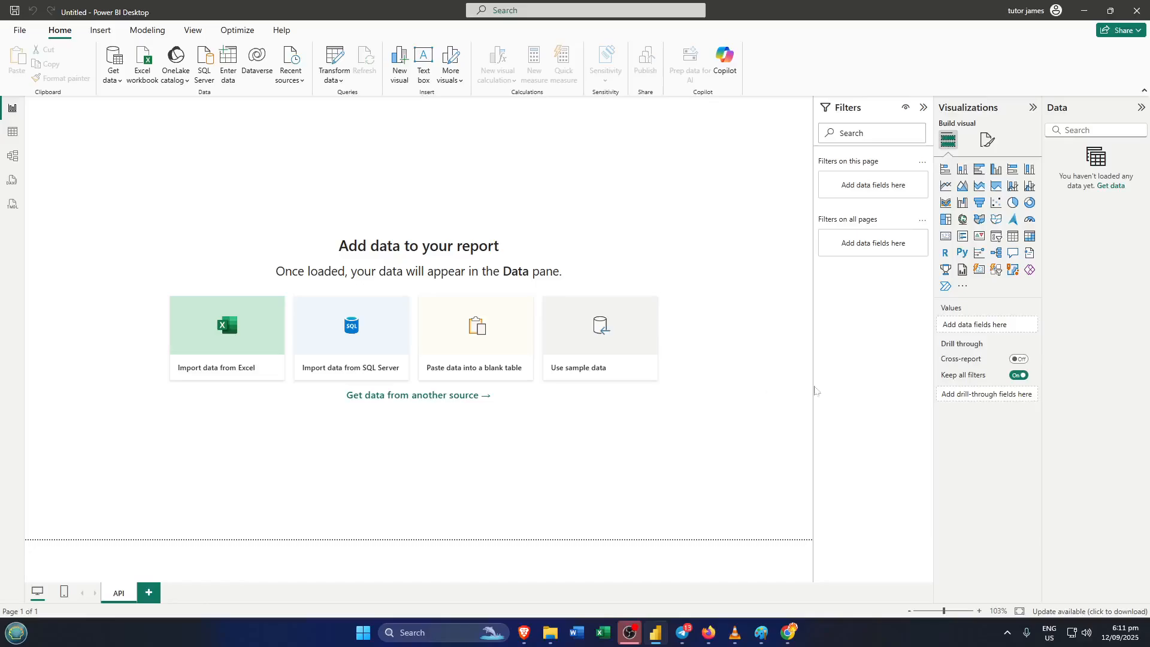
mouse_move(571, 267)
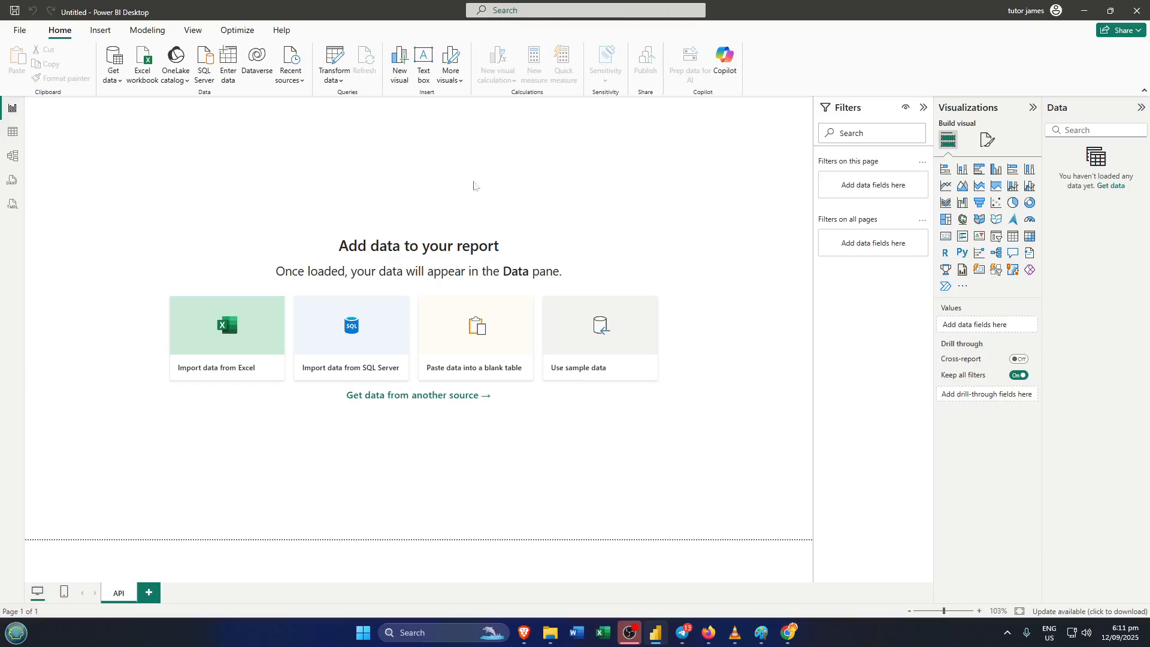
mouse_move(197, 135)
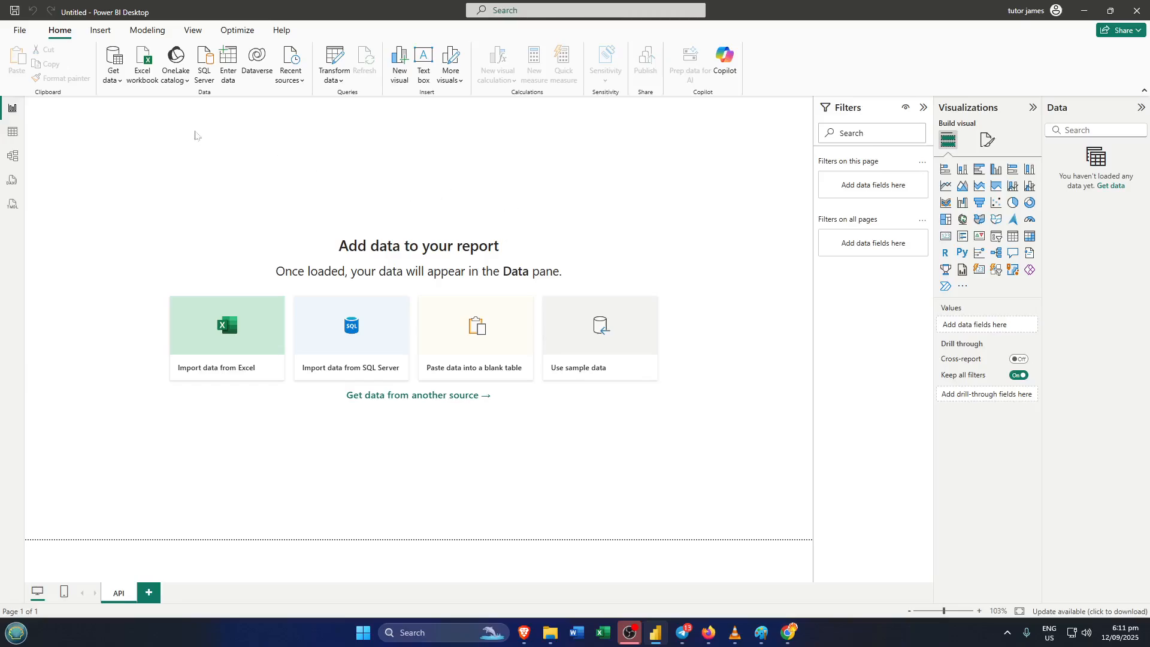
mouse_move(258, 130)
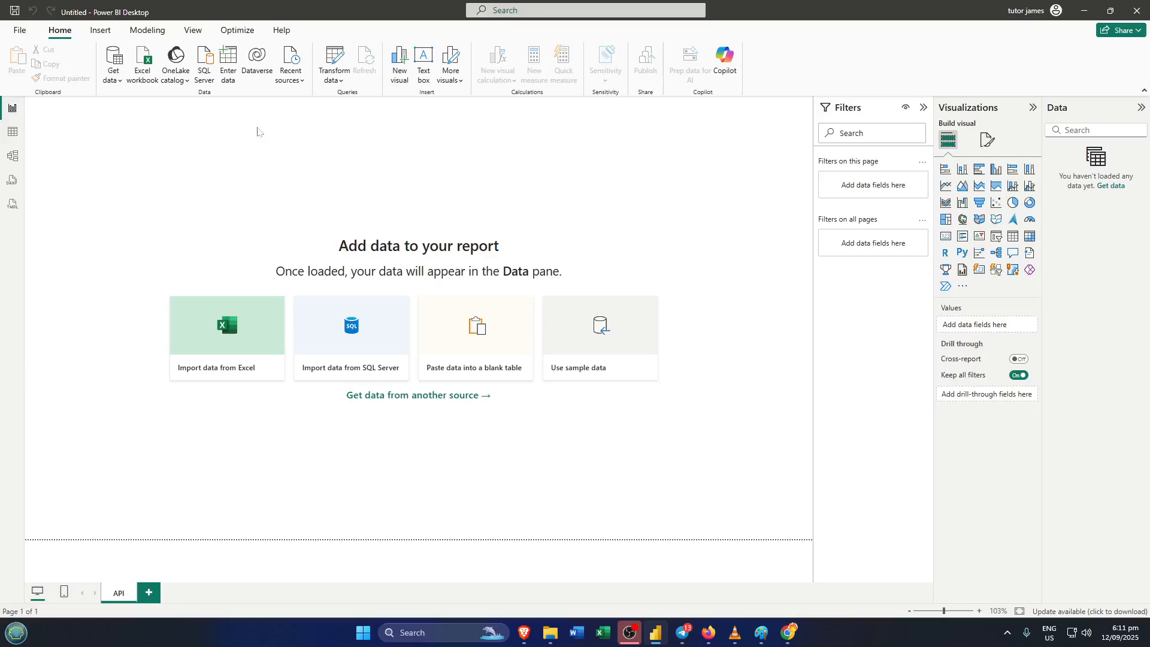
mouse_move(384, 221)
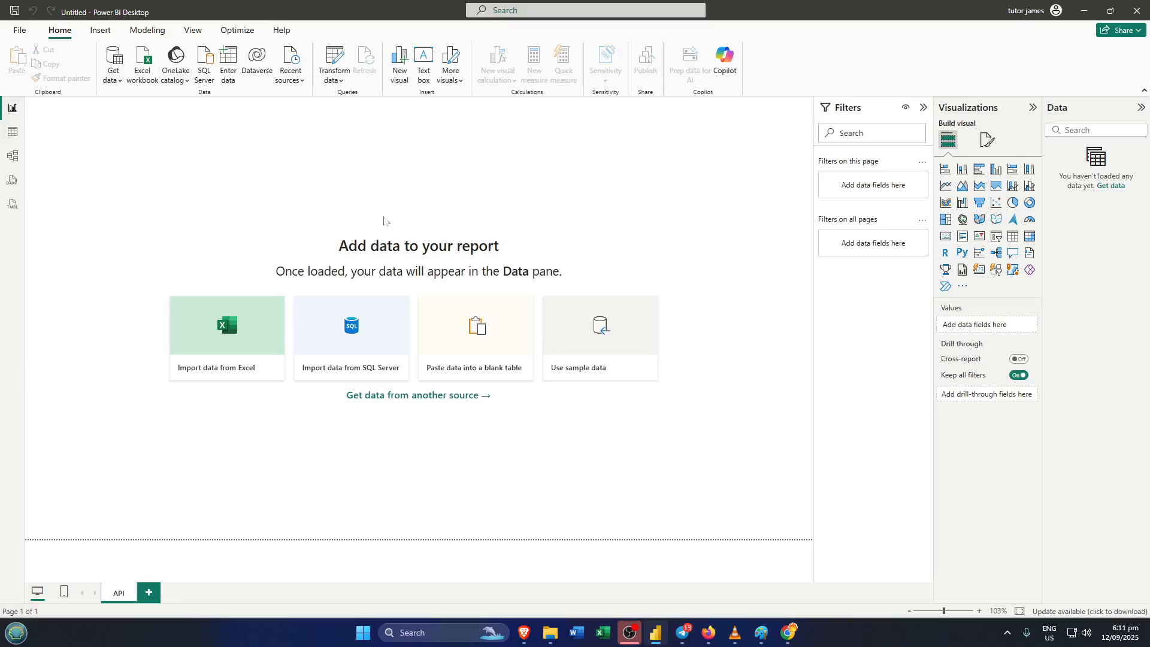
mouse_move(550, 234)
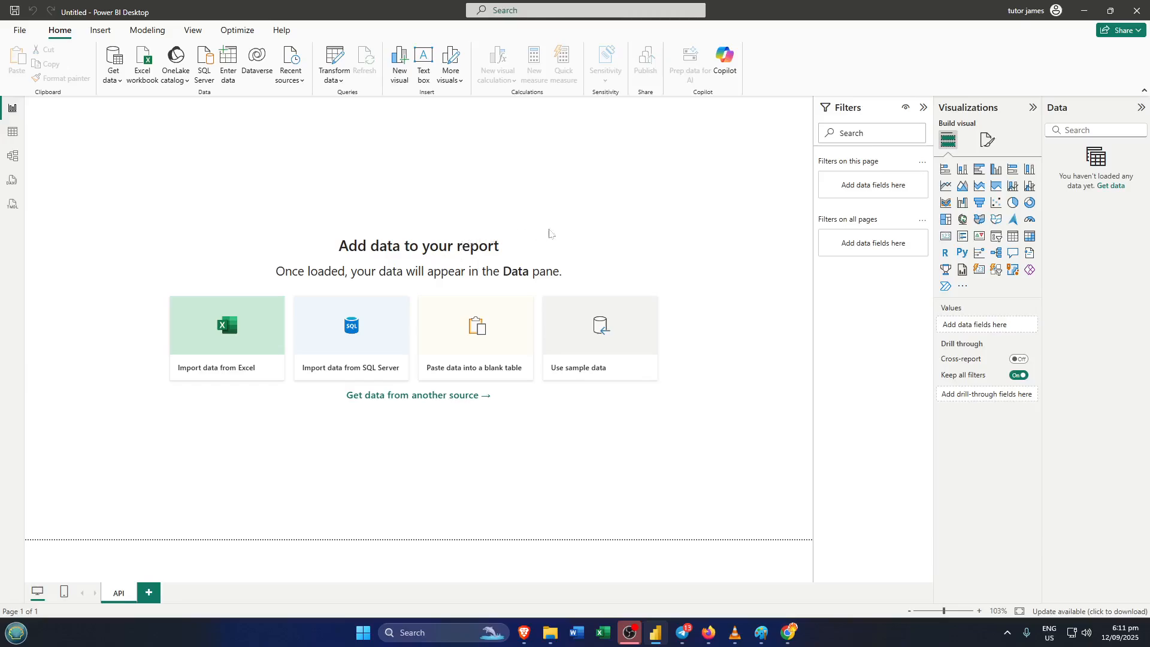
mouse_move(439, 207)
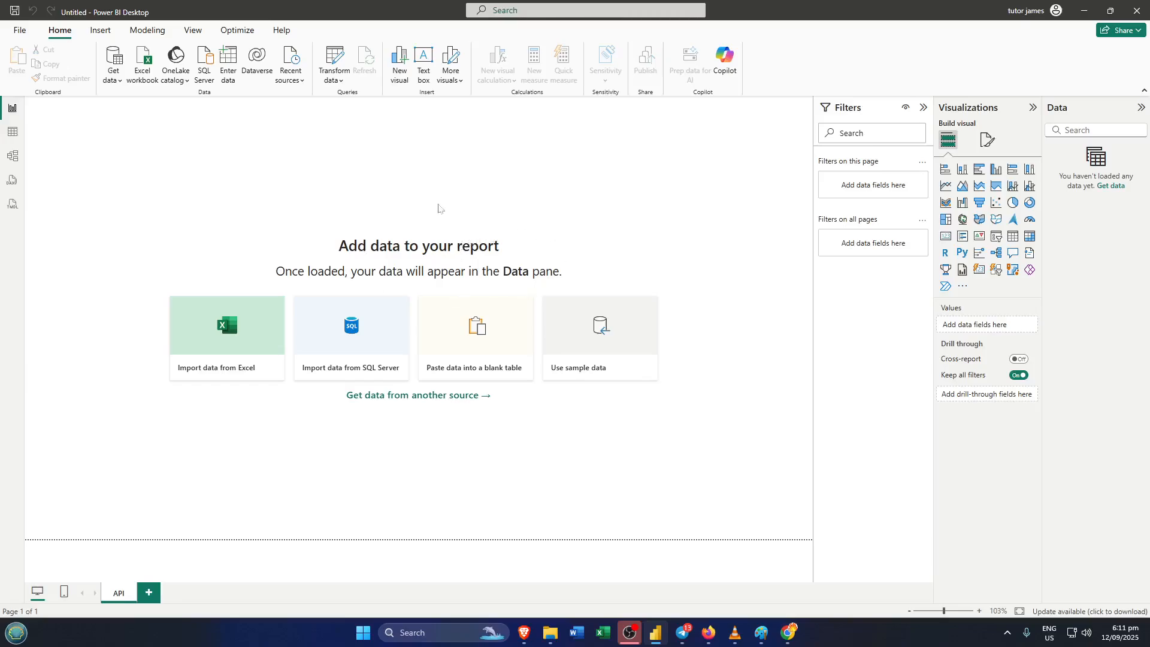
mouse_move(432, 206)
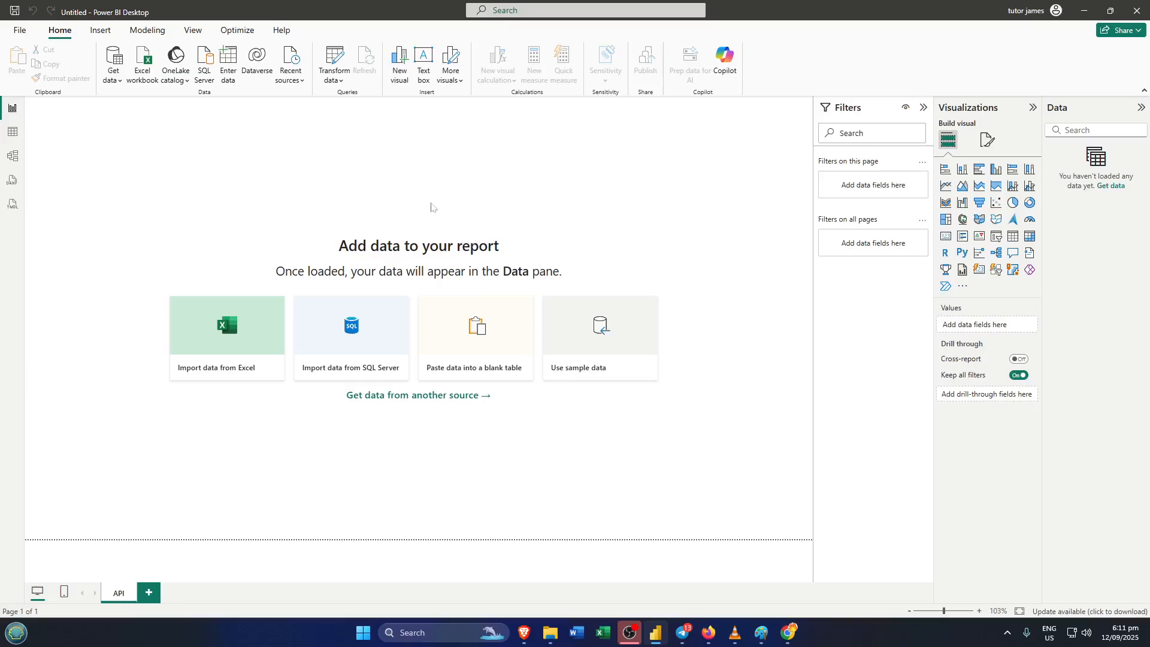
mouse_move(380, 167)
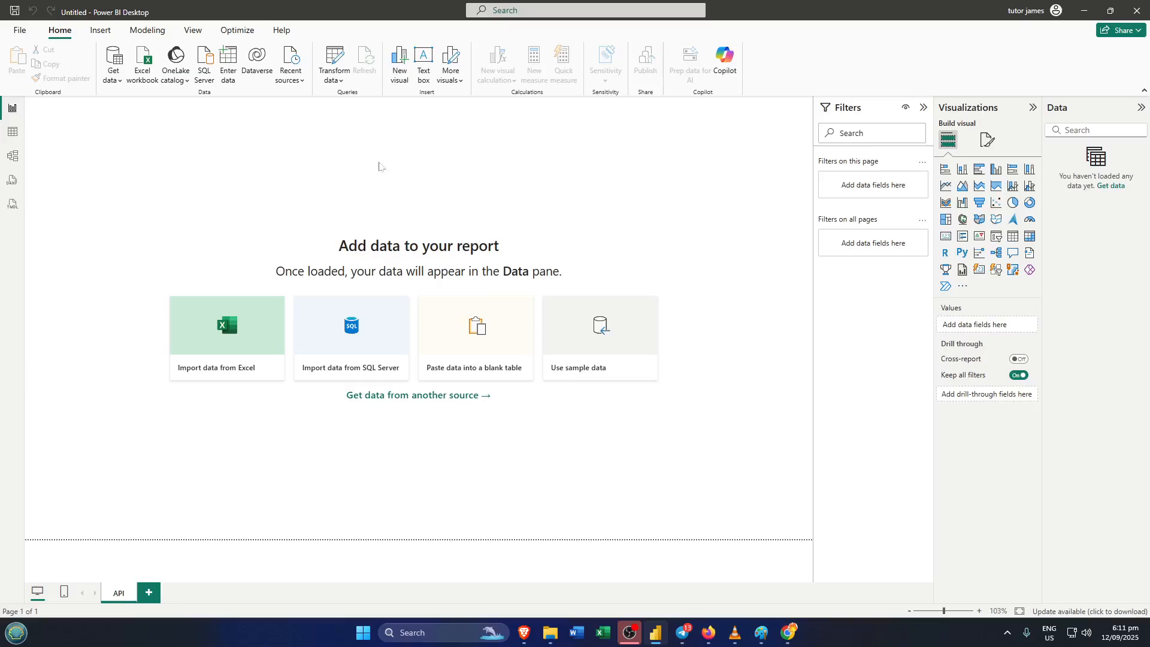
mouse_move(76, 79)
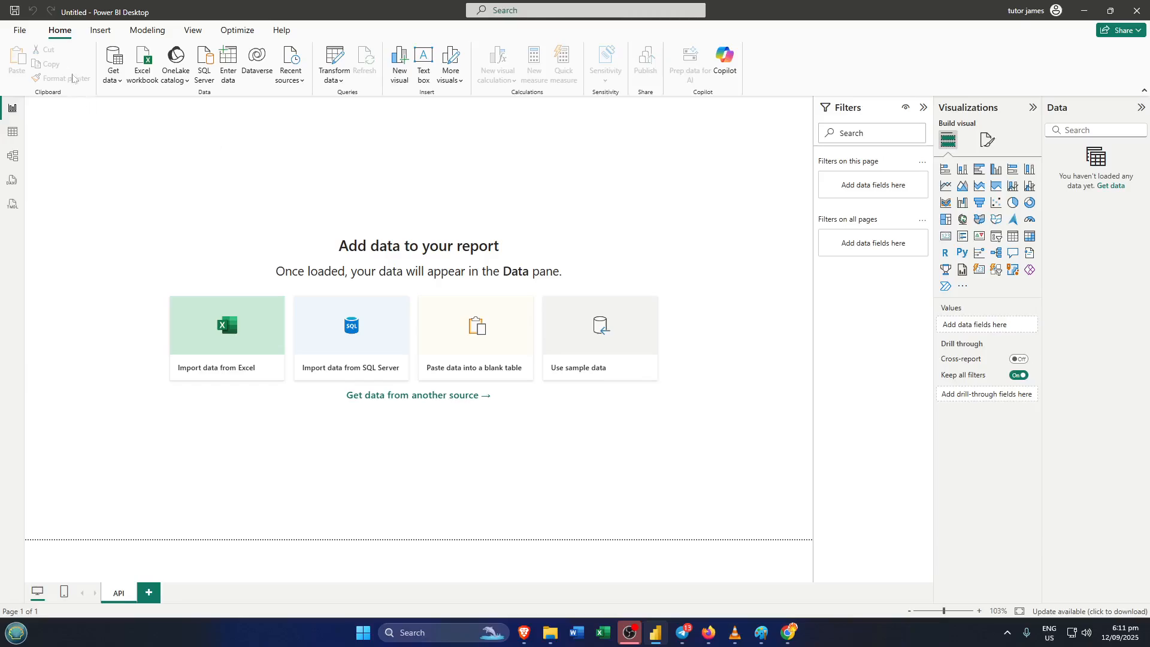
mouse_move(246, 131)
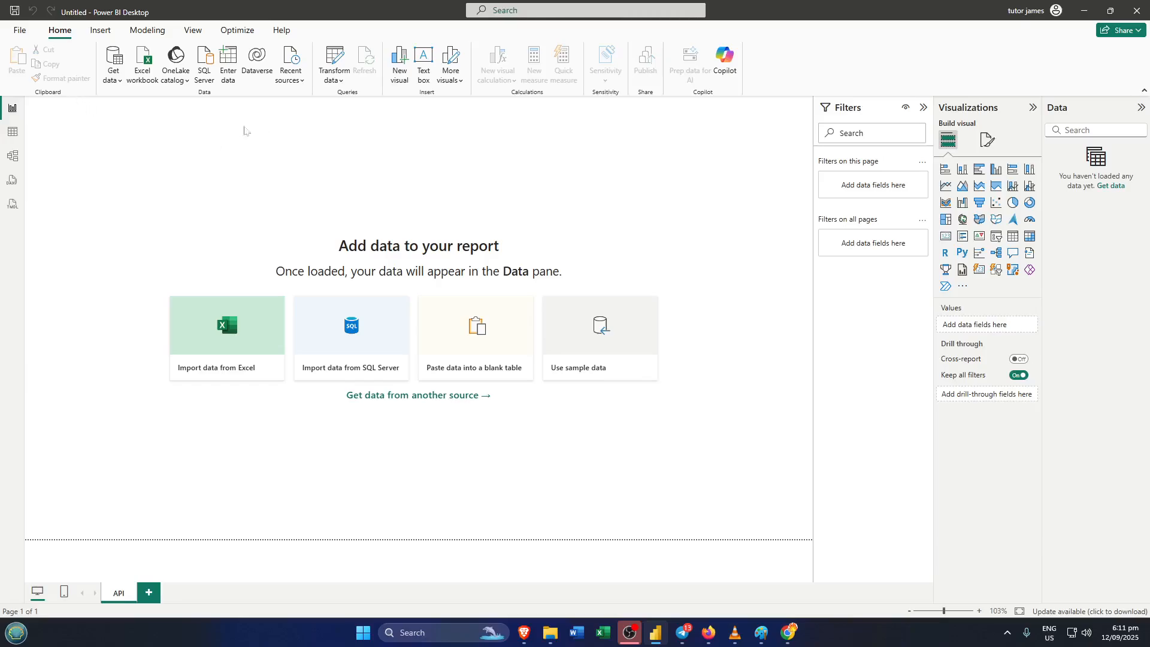
mouse_move(187, 119)
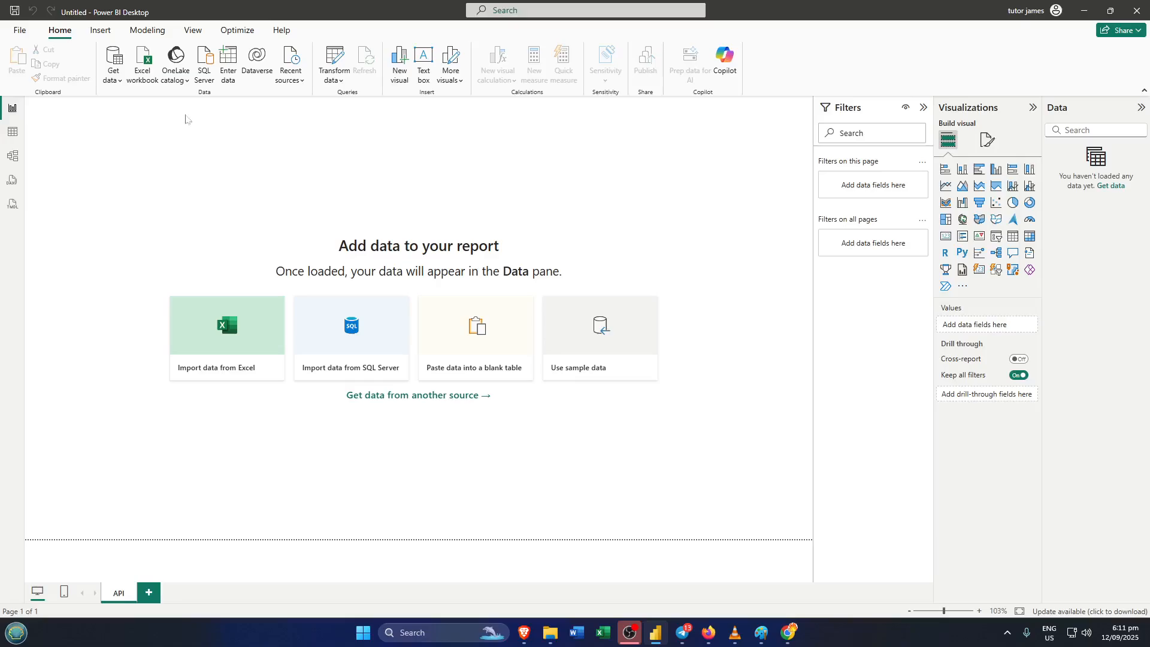
mouse_move(213, 103)
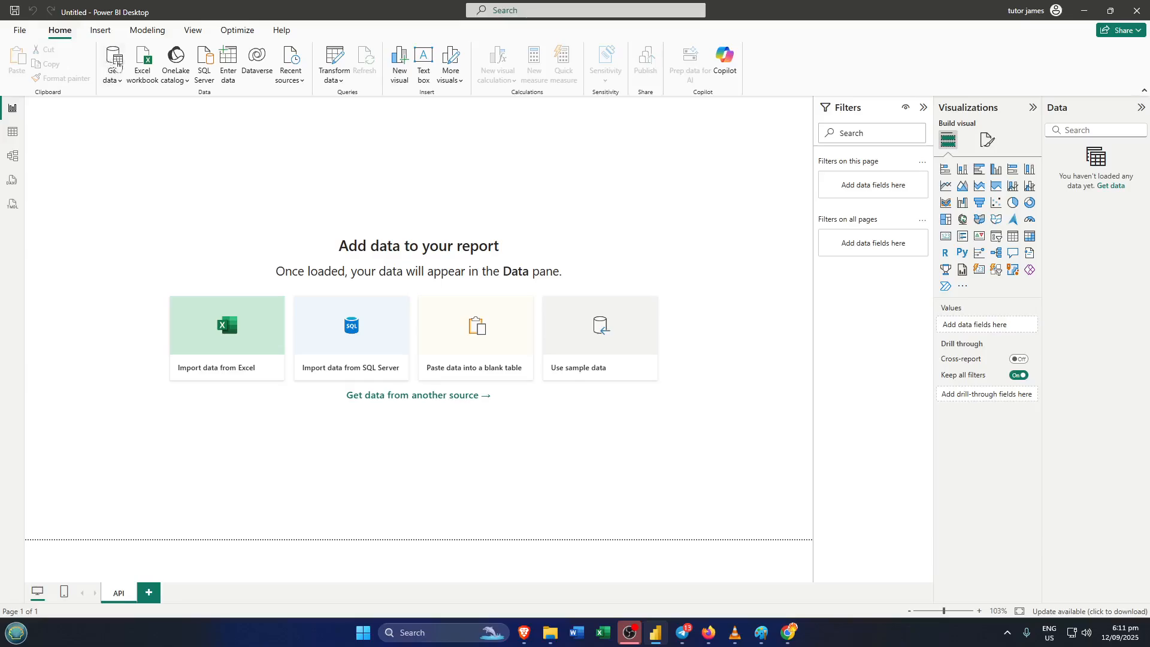
mouse_move(113, 59)
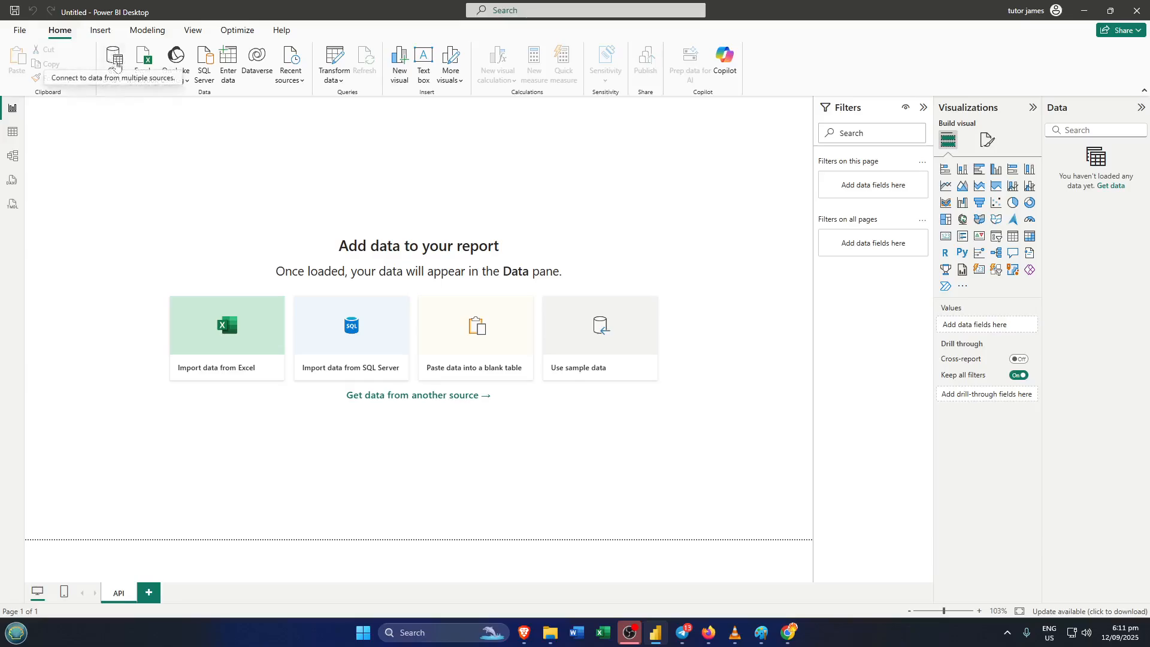
mouse_move(95, 65)
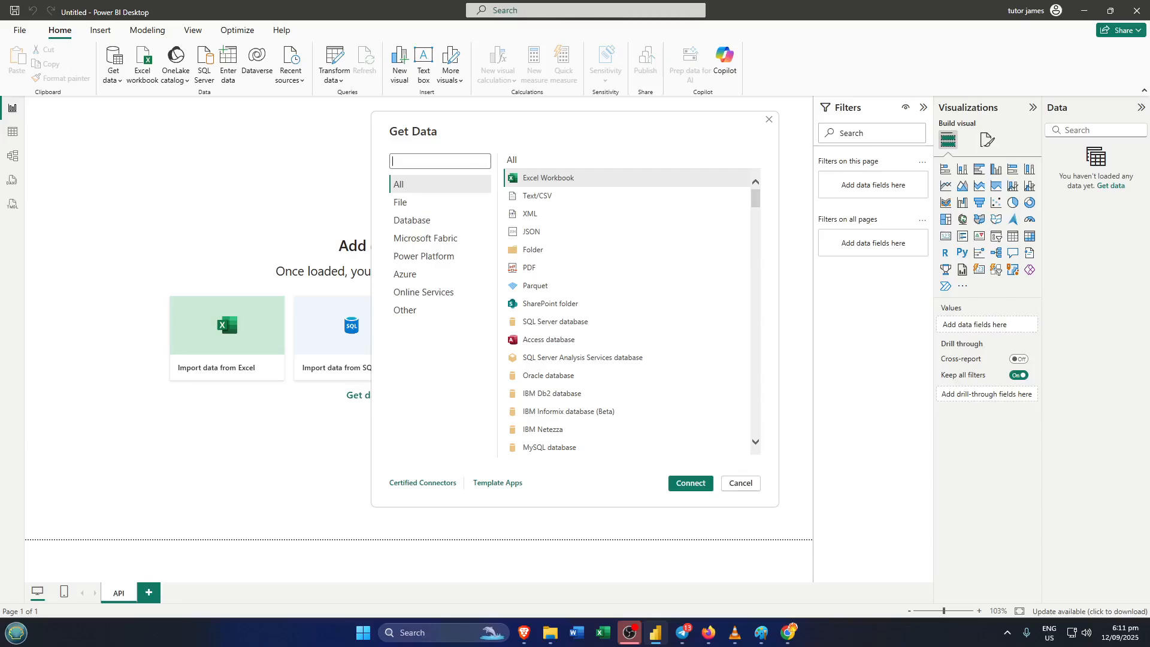
Step: Search Get Data for 'web' and connect with the Web connector
text(w)
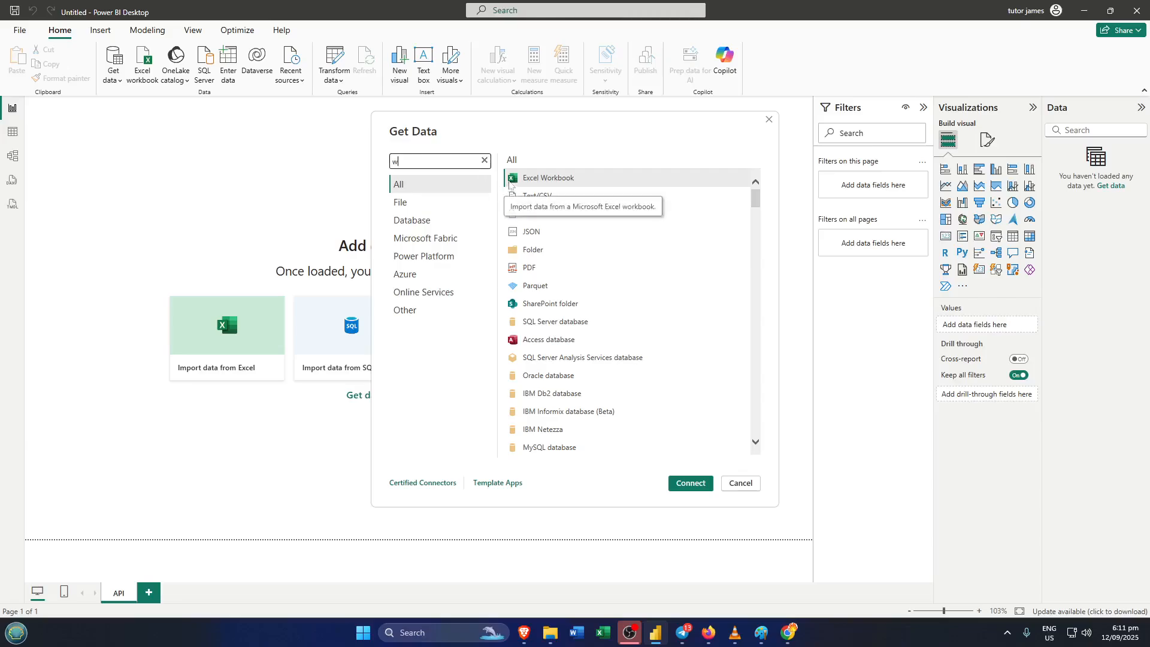
text(eb)
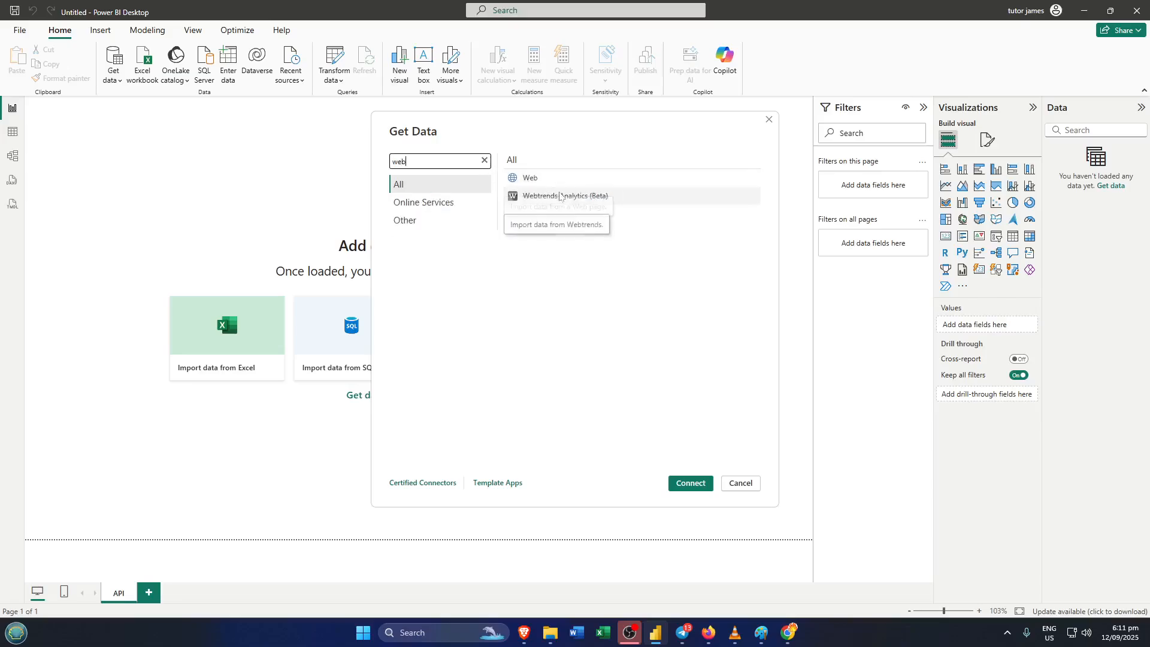
mouse_move(594, 182)
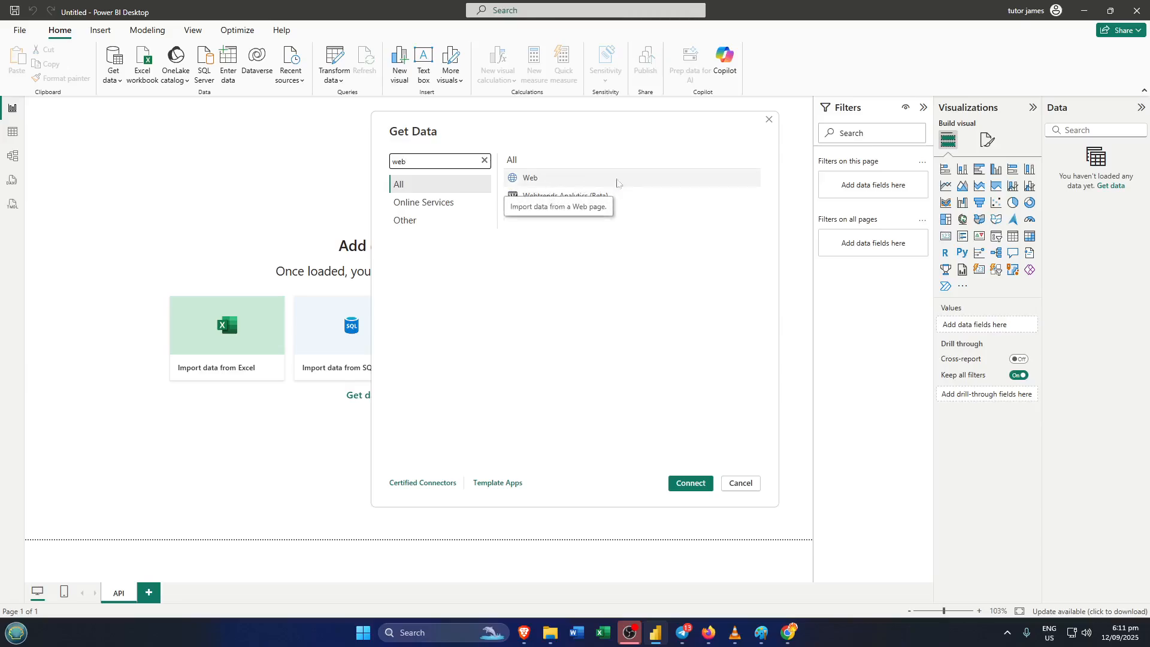
mouse_move(697, 183)
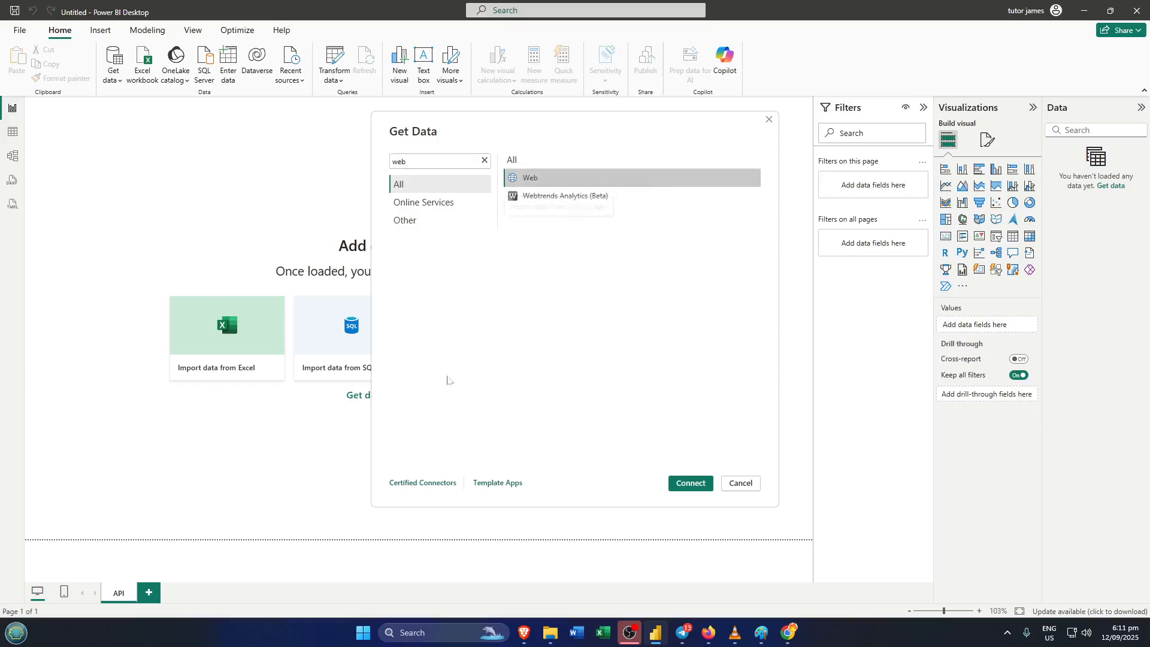
mouse_move(613, 306)
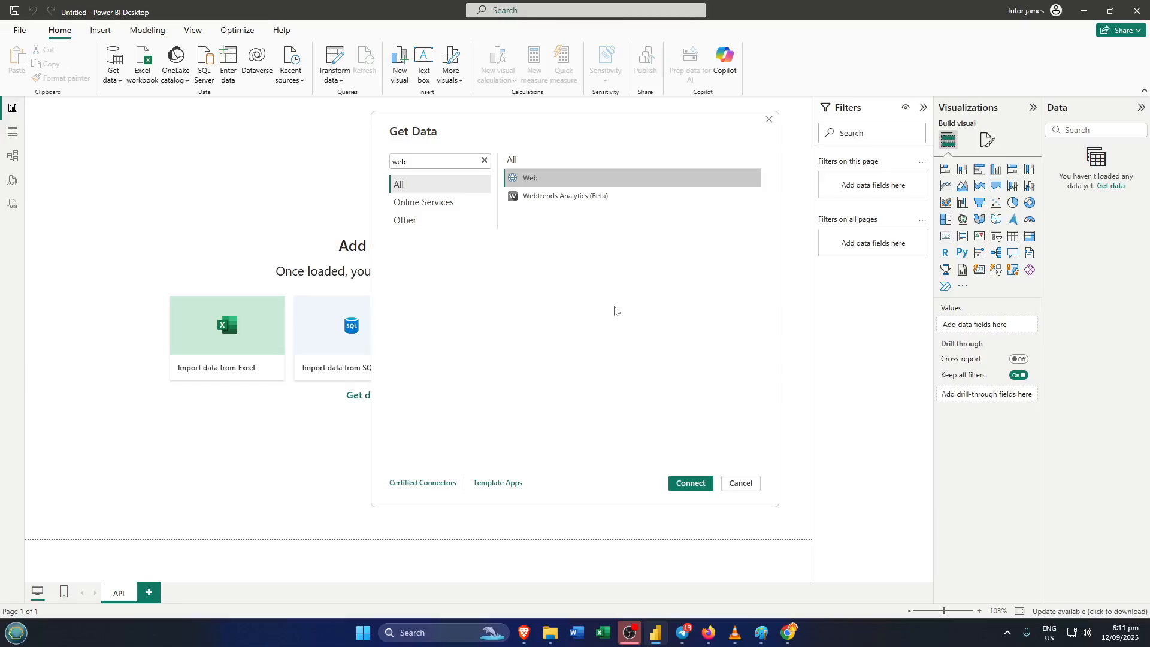
mouse_move(648, 448)
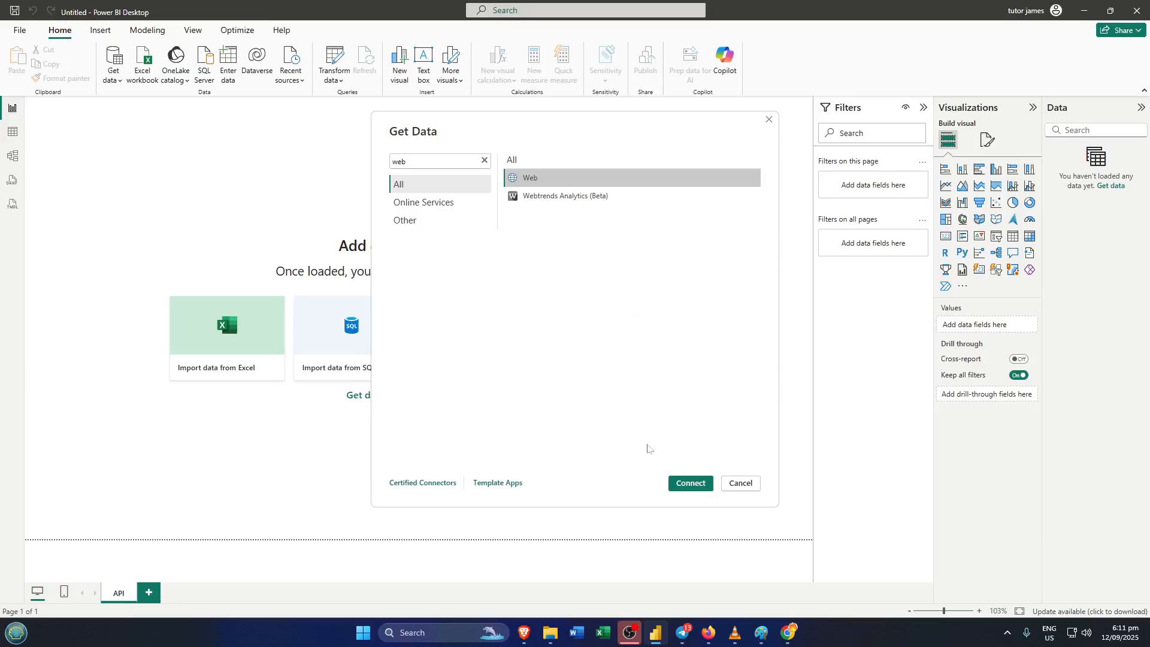
click(739, 482)
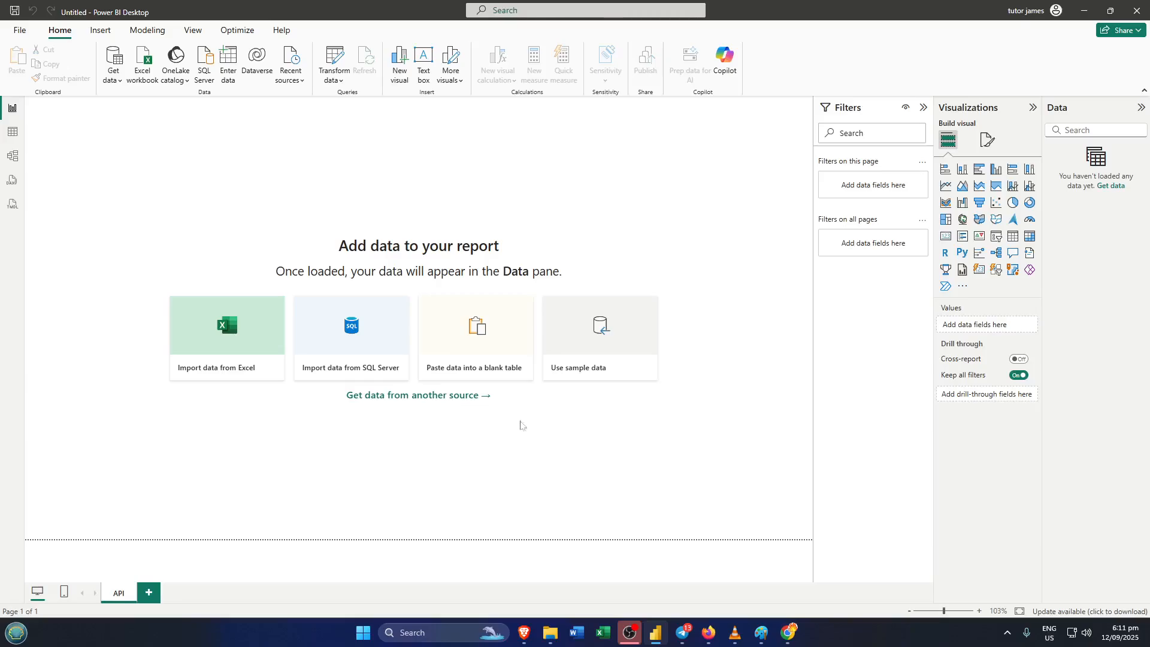
Step: Place the cursor in the From Web URL box with Basic mode selected
click(413, 395)
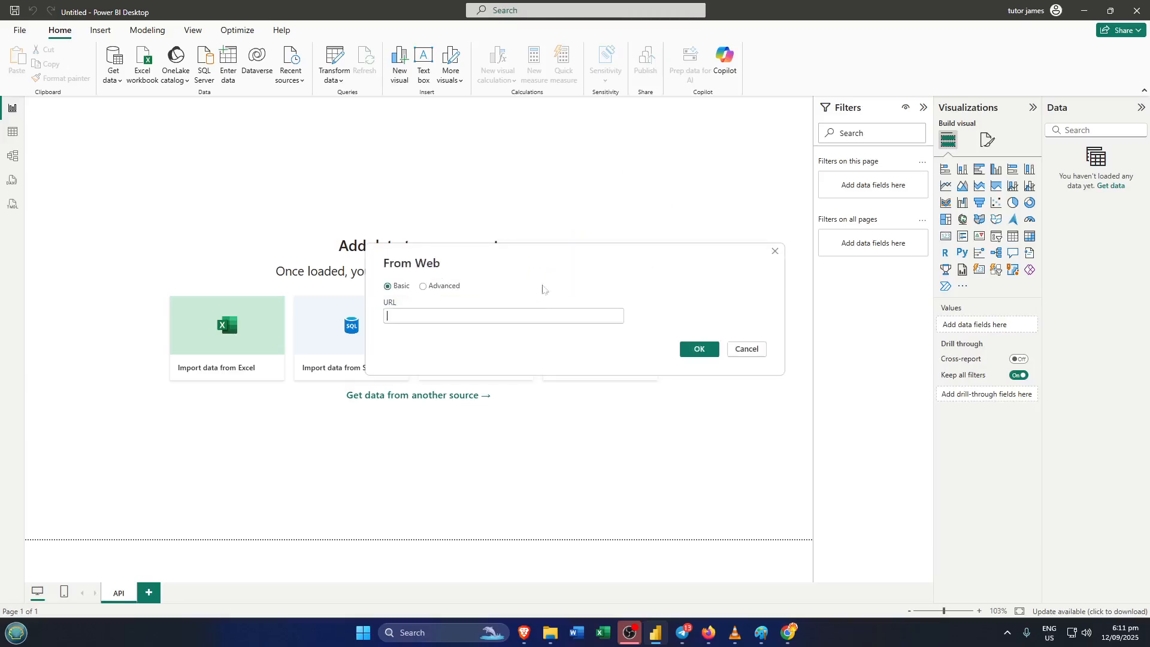
mouse_move(415, 328)
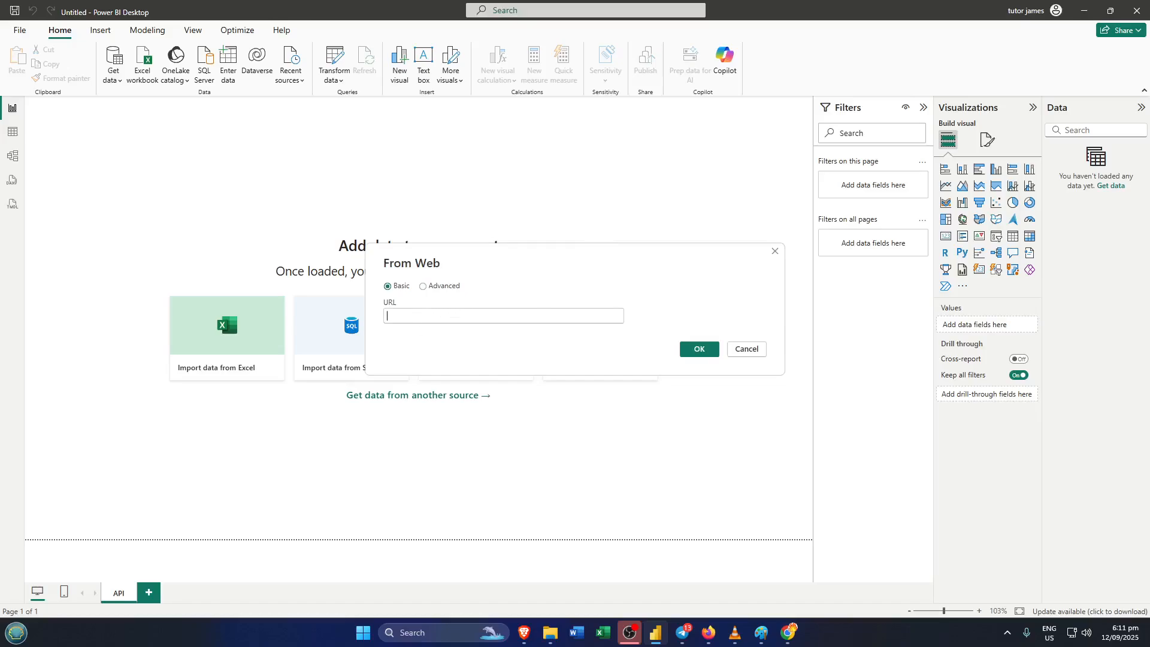
mouse_move(709, 624)
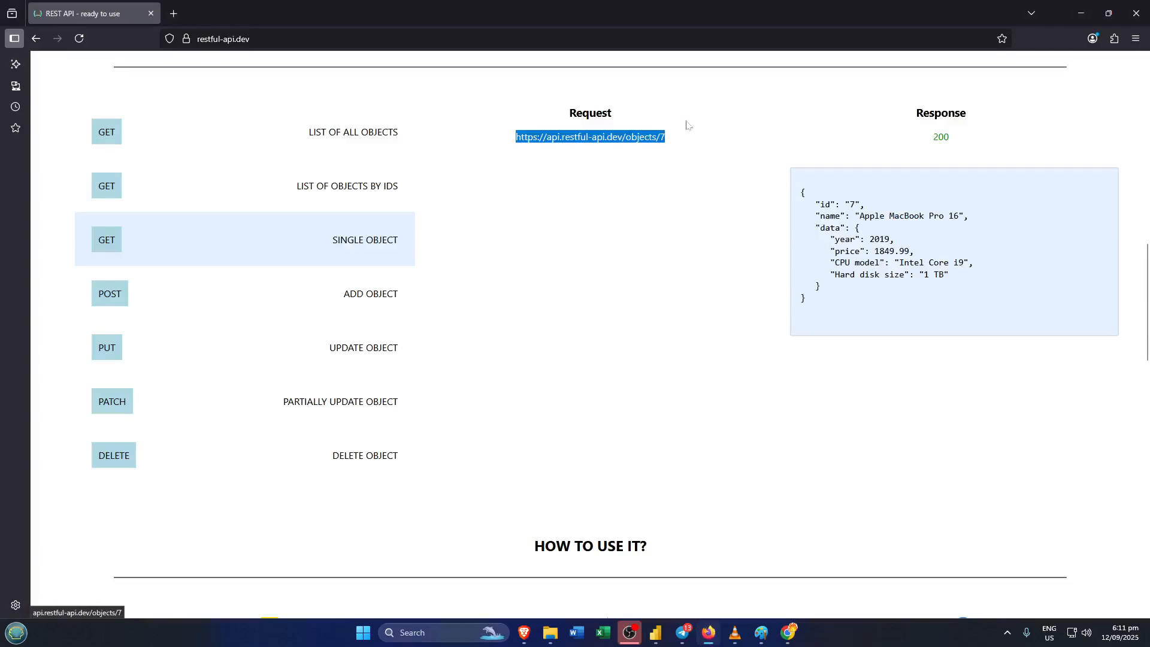
click(673, 146)
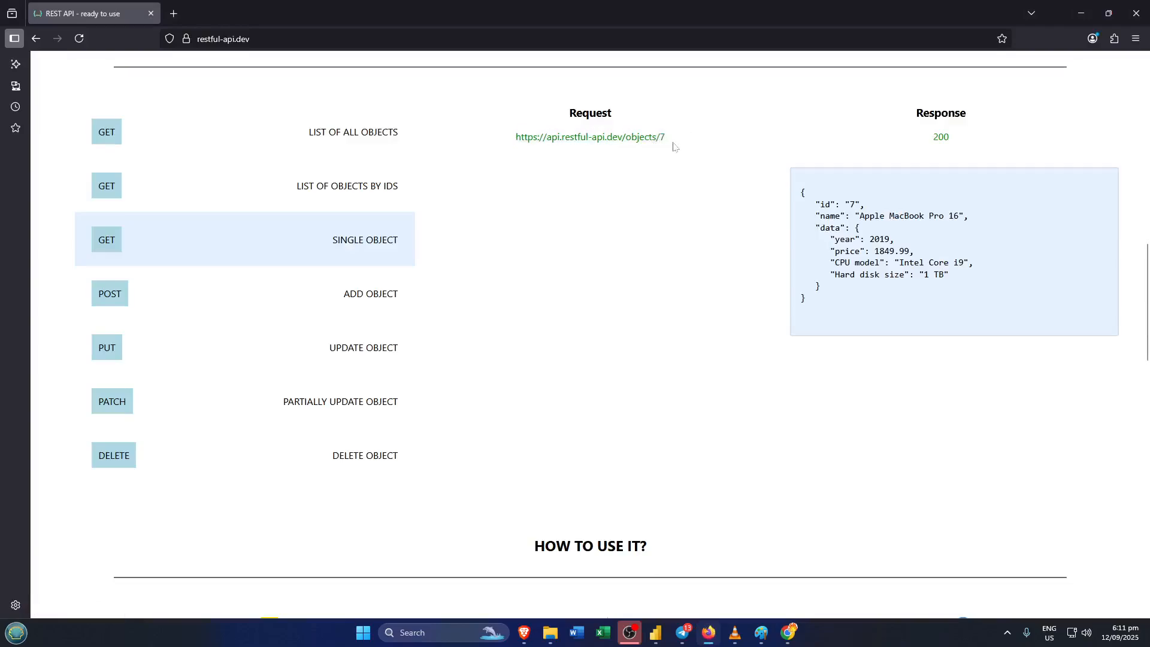
double_click(590, 136)
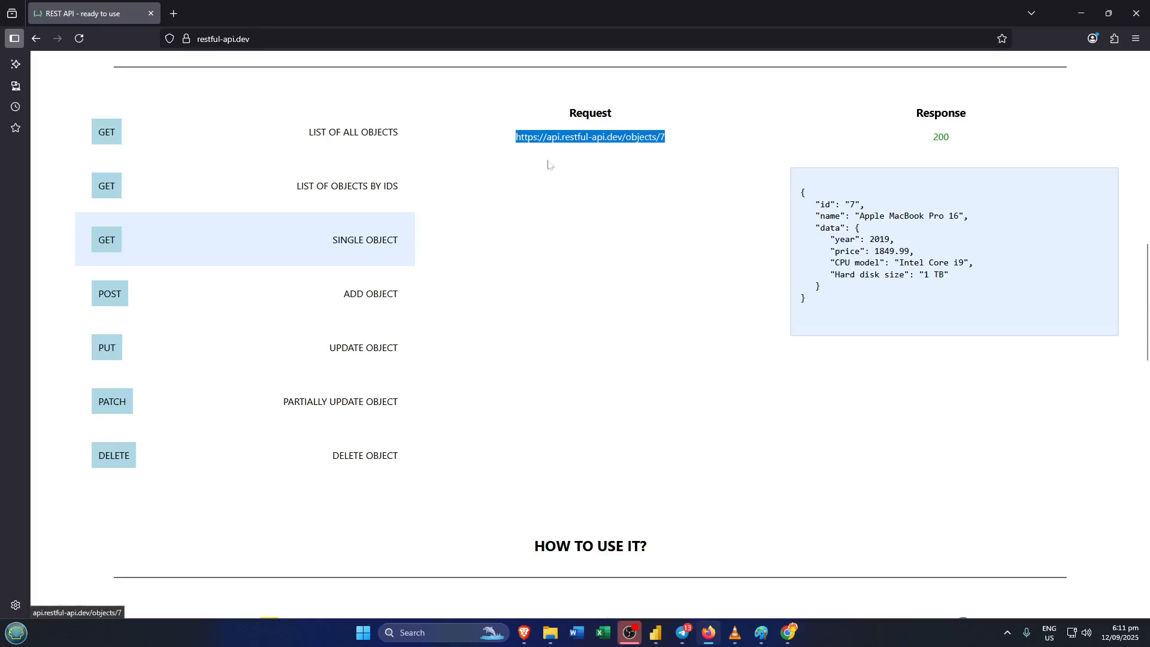
mouse_move(676, 548)
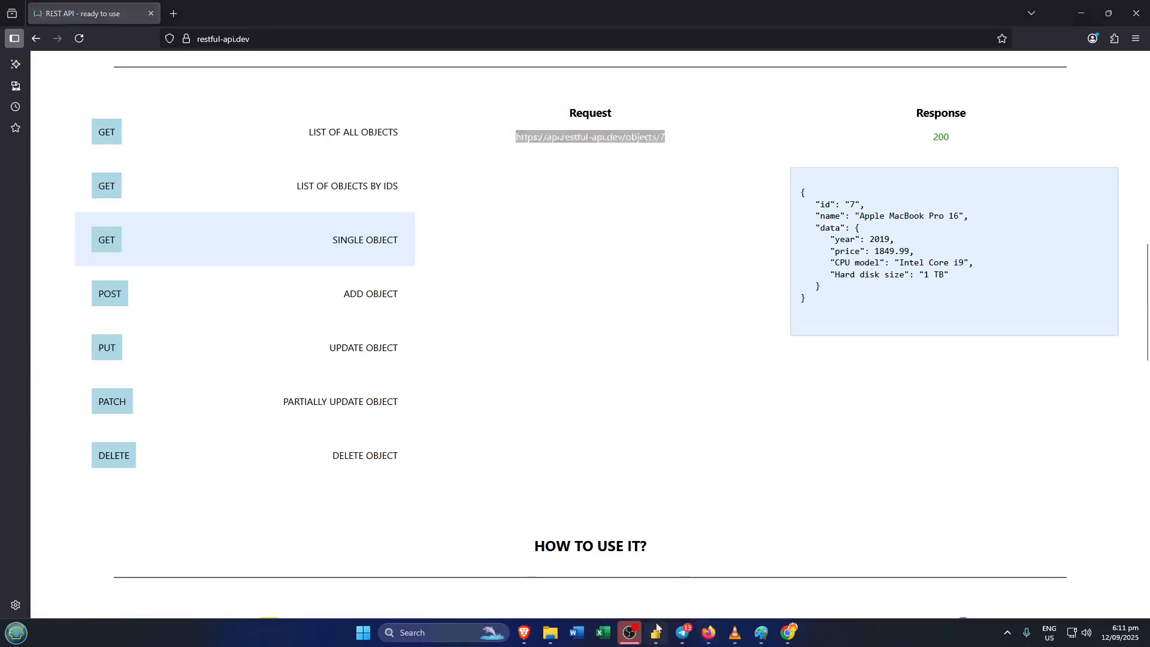
click(652, 632)
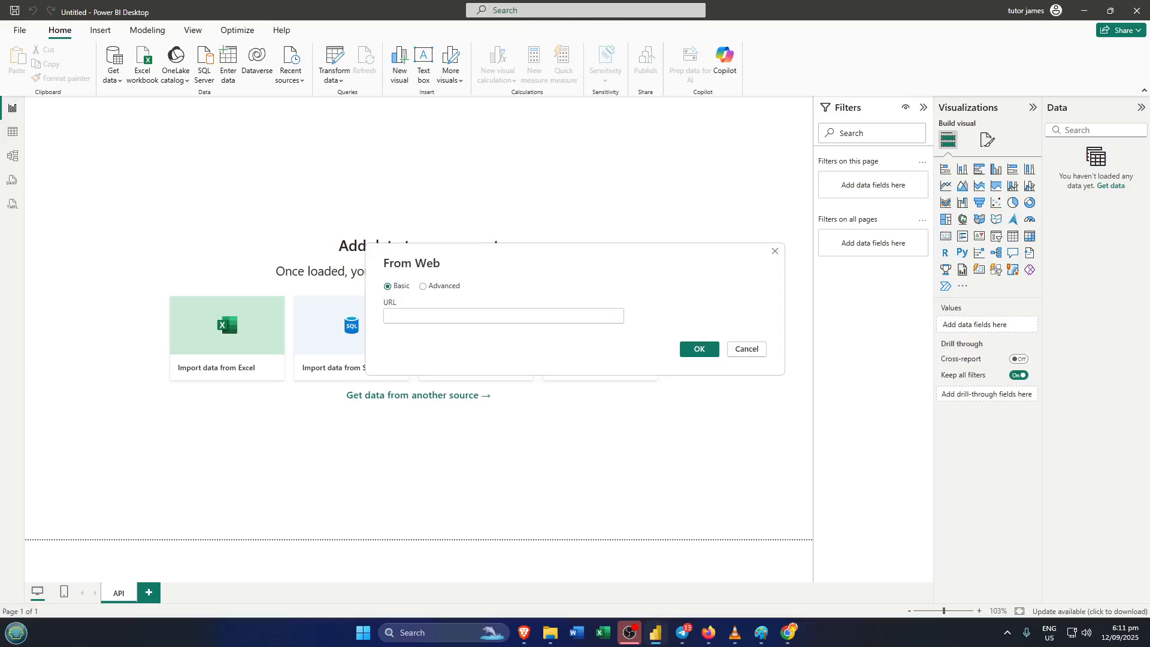
text(https://api.restful-api.dev/objects/7)
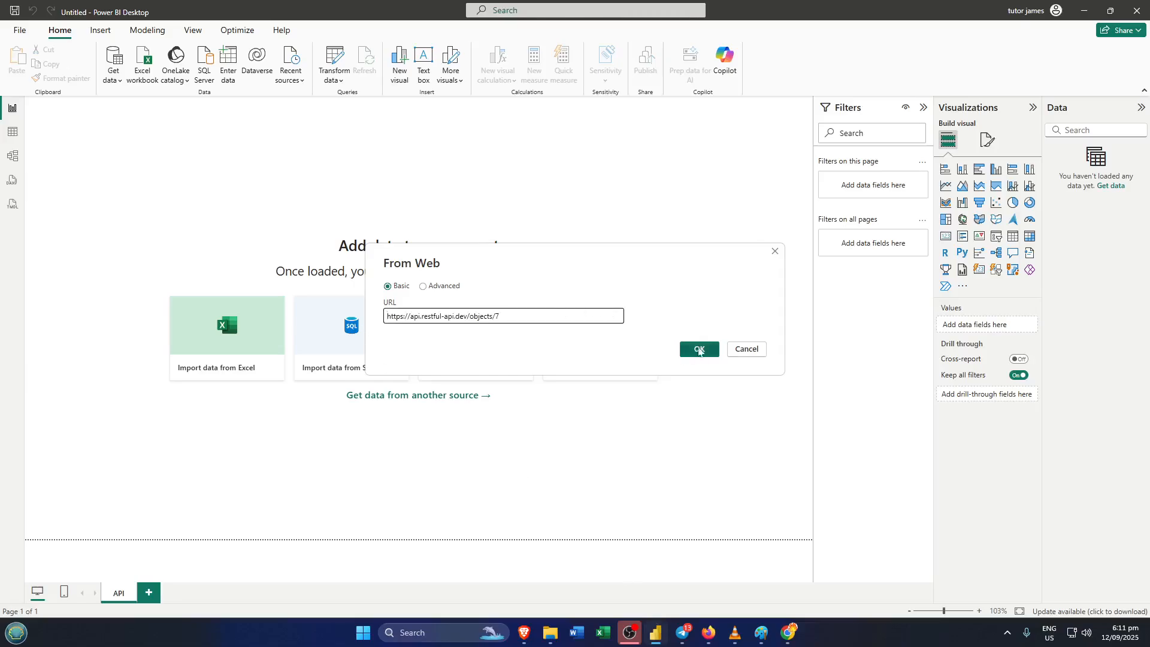
click(697, 351)
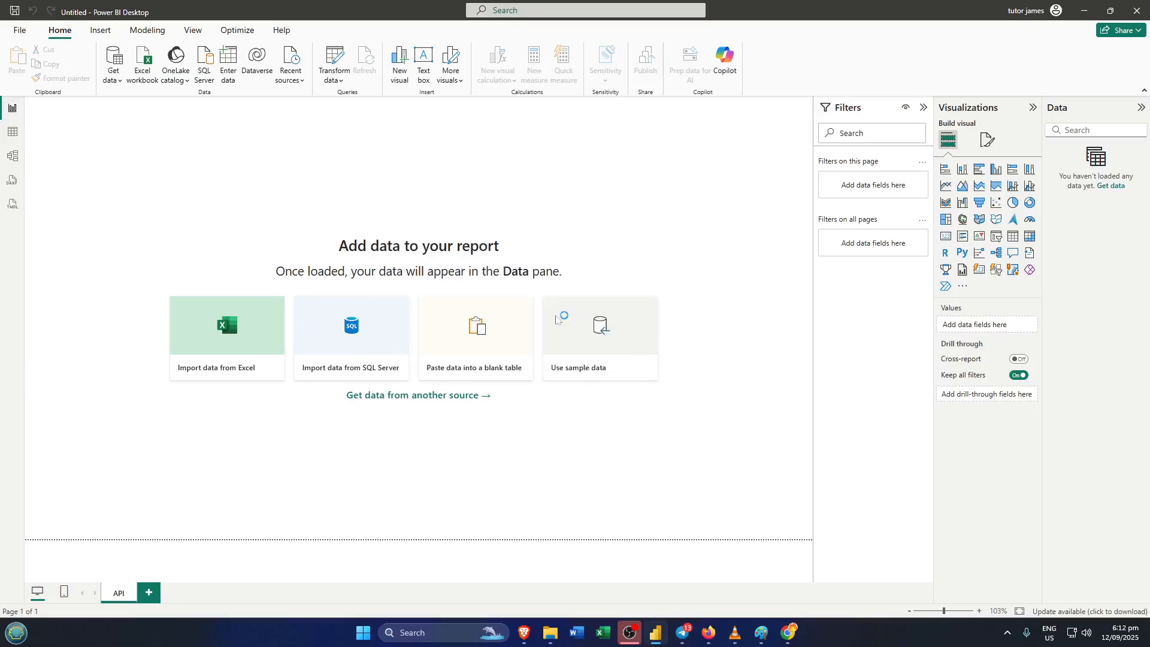
mouse_move(462, 269)
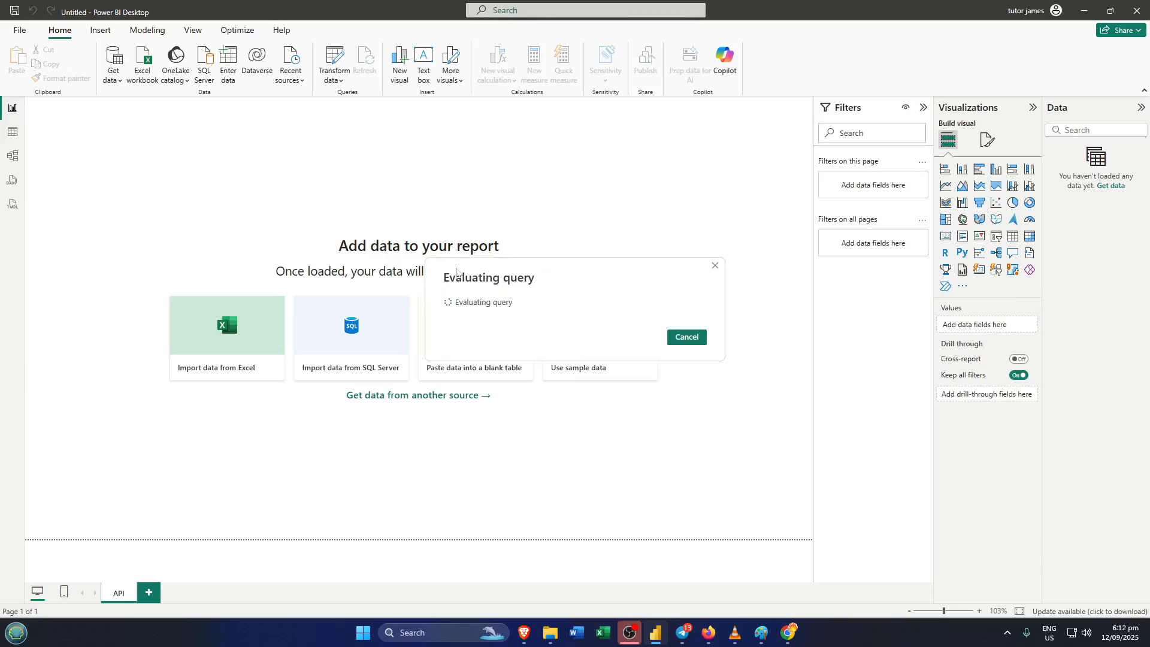
click(685, 337)
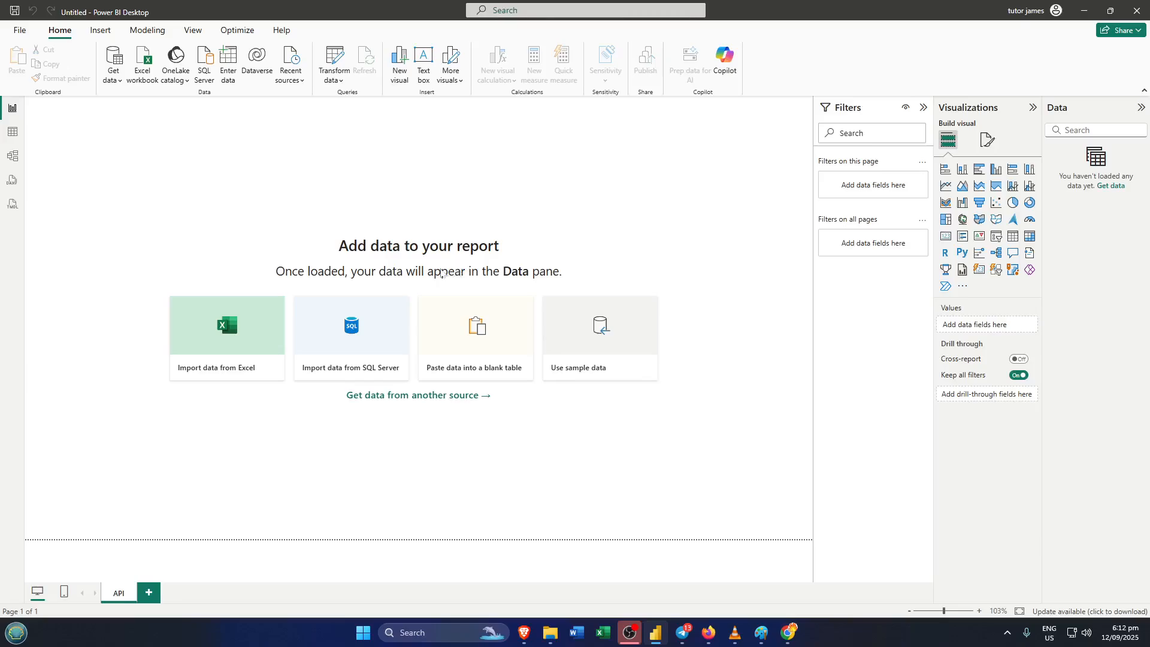
Step: Open the objects/7 web query in Power Query Editor
click(333, 64)
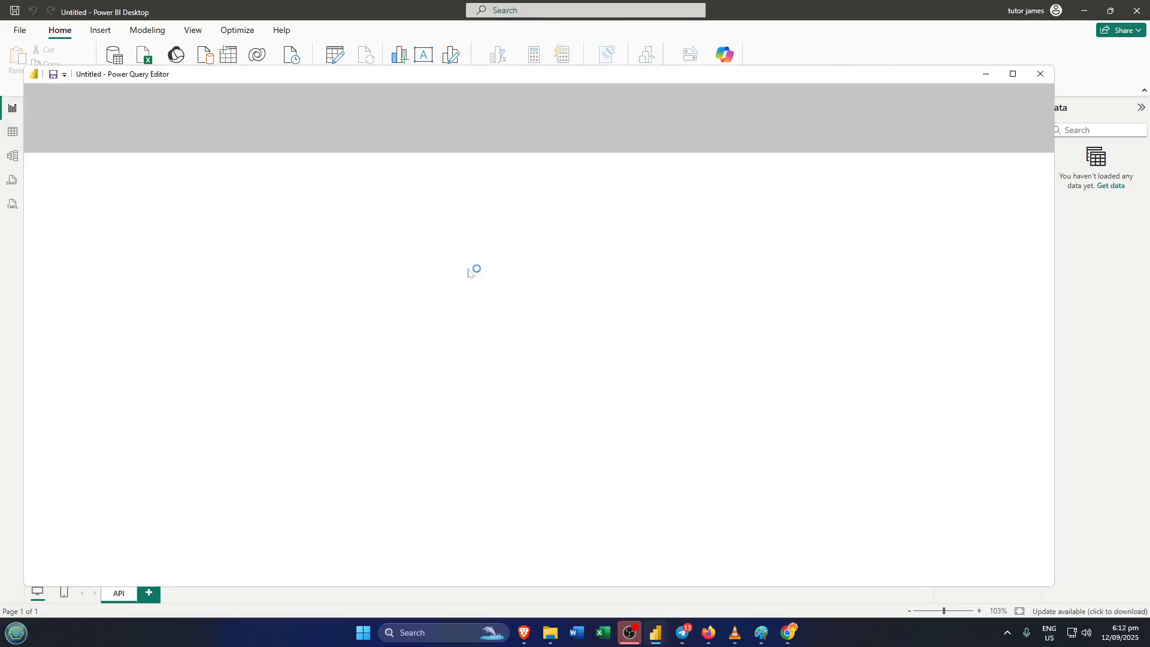
mouse_move(480, 262)
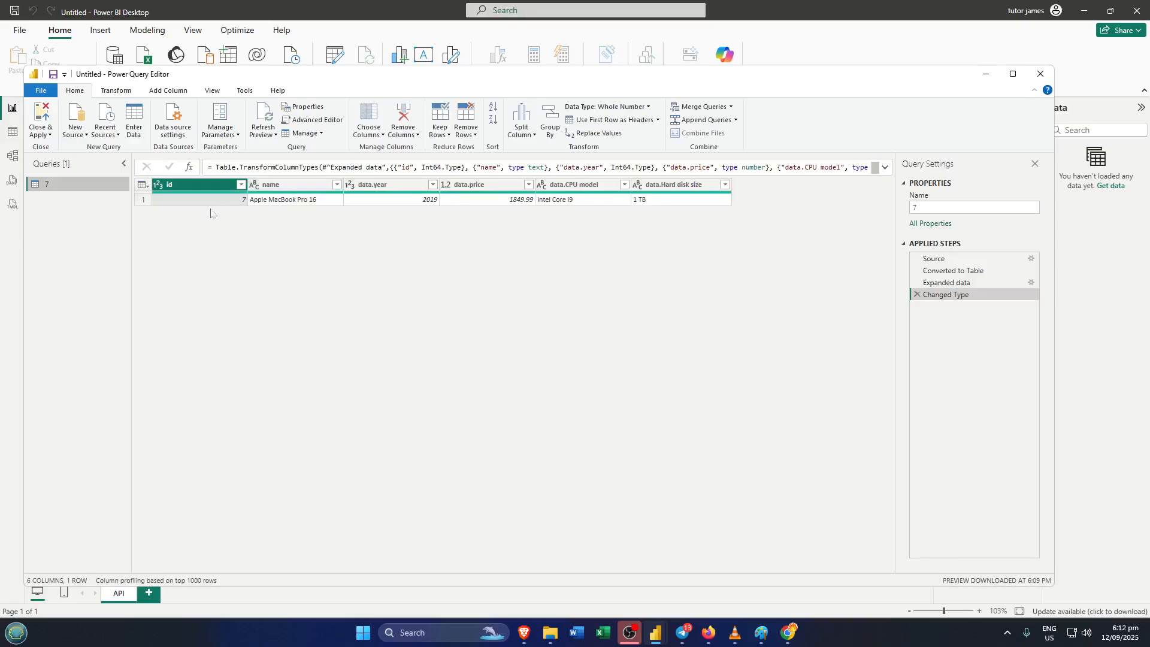
mouse_move(443, 318)
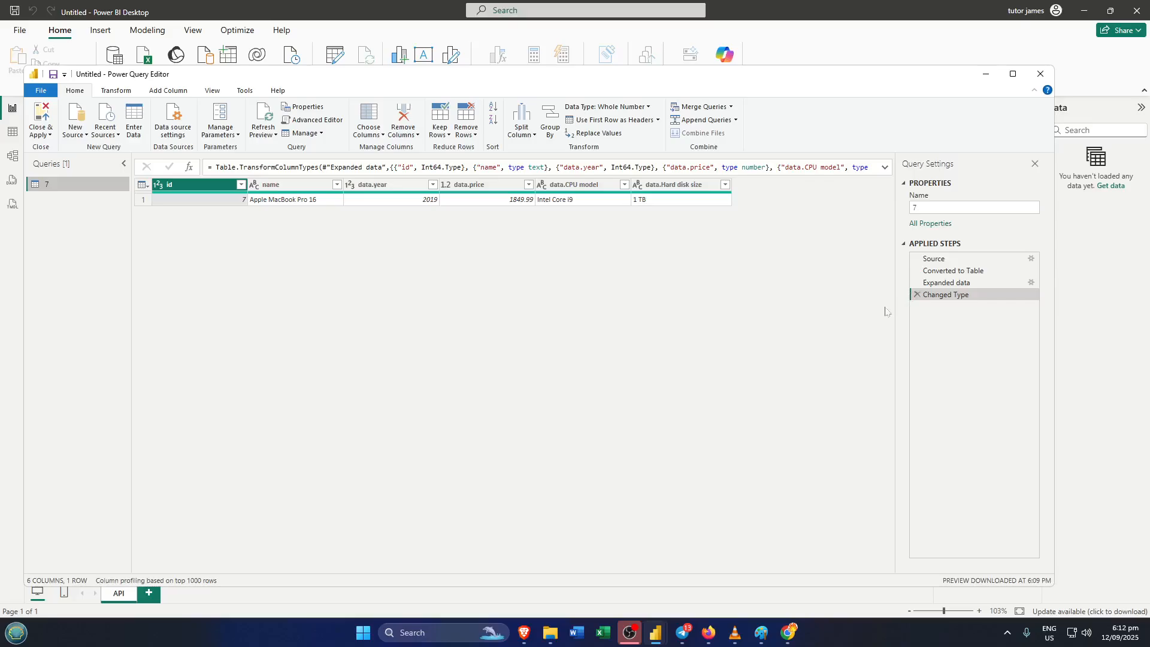
mouse_move(519, 257)
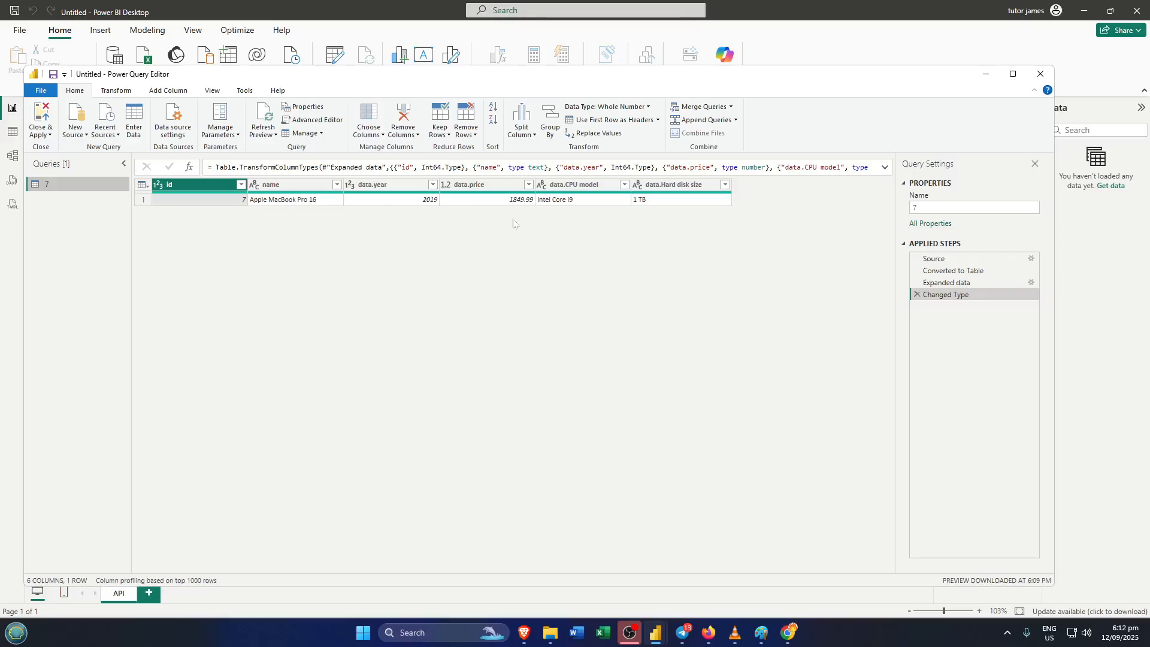
mouse_move(583, 224)
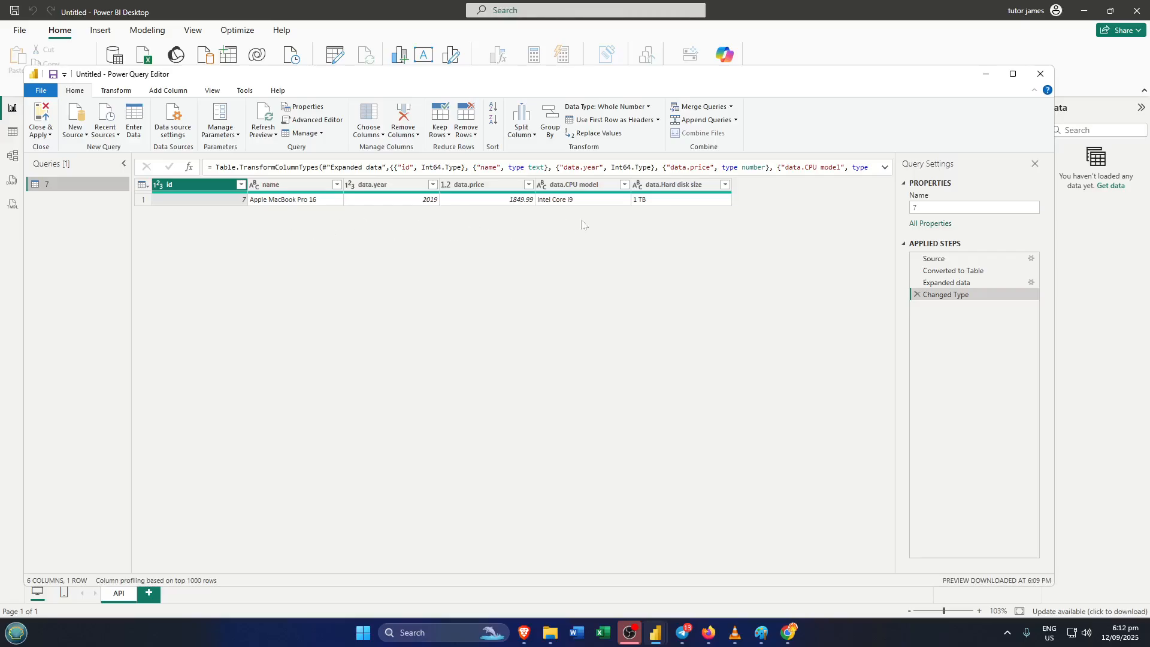
mouse_move(438, 243)
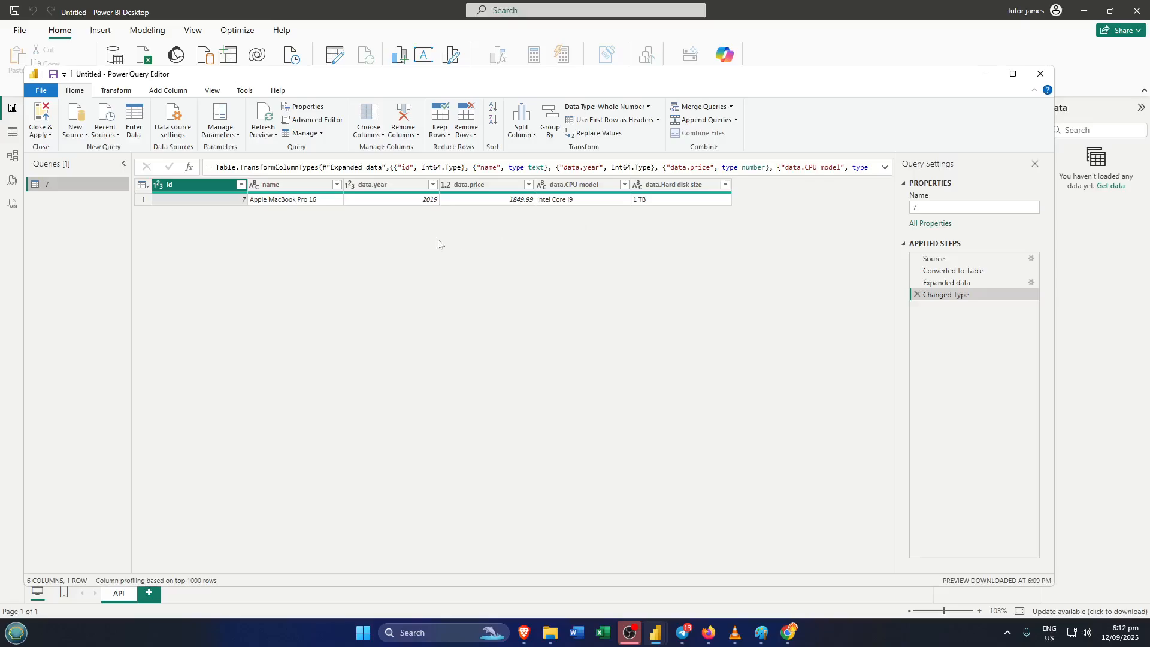
mouse_move(421, 277)
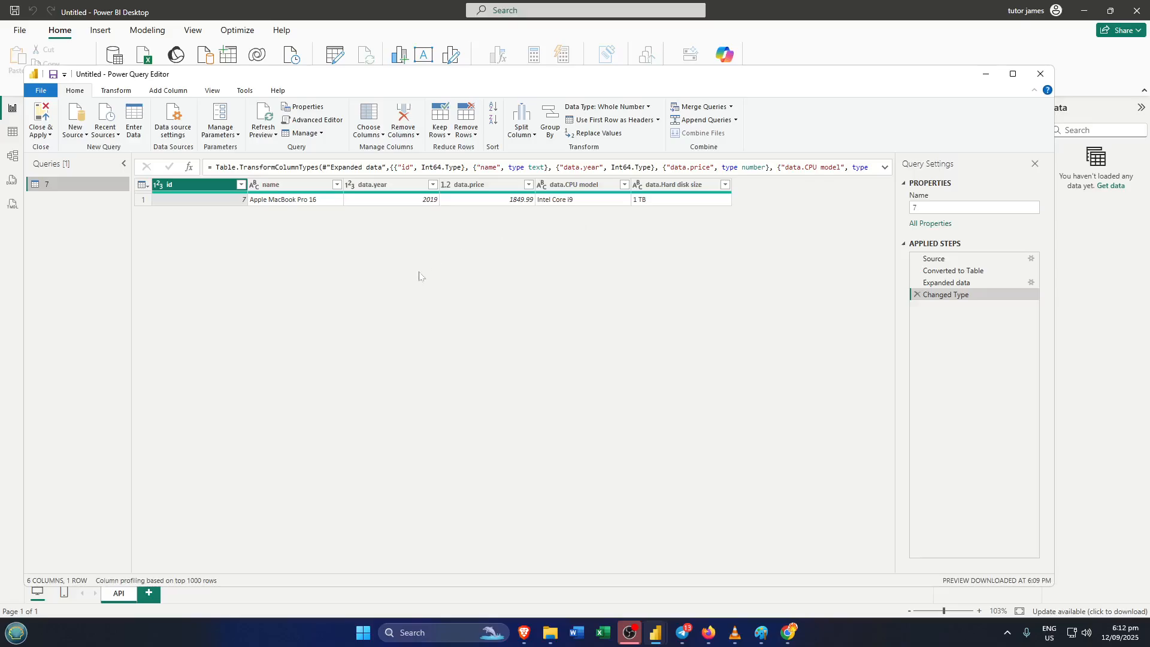